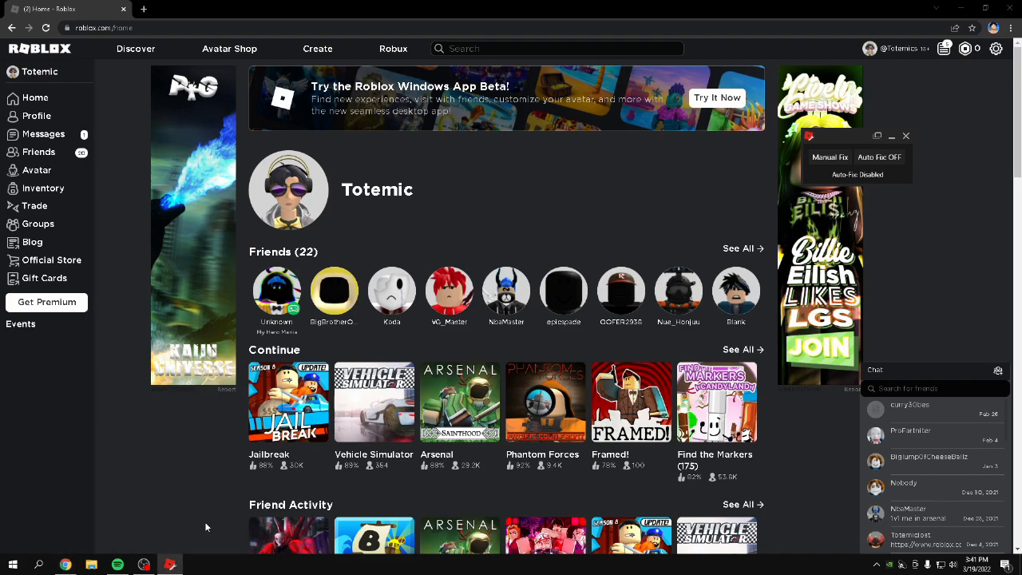
mouse_move(495, 451)
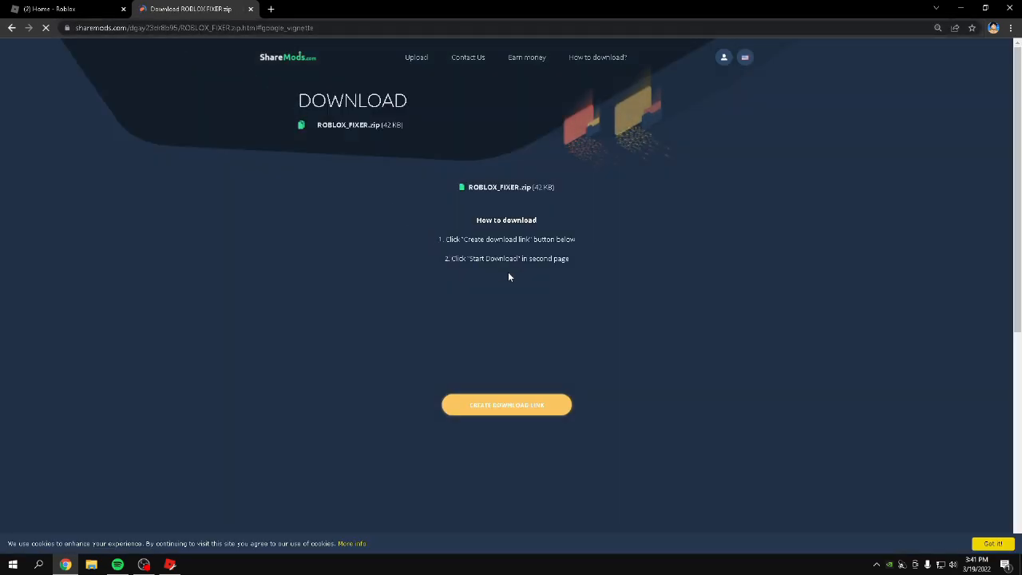
- Generate the ShareMods link and start downloading the ROBLOX_FIXER zip to Downloads
scroll("down", 3)
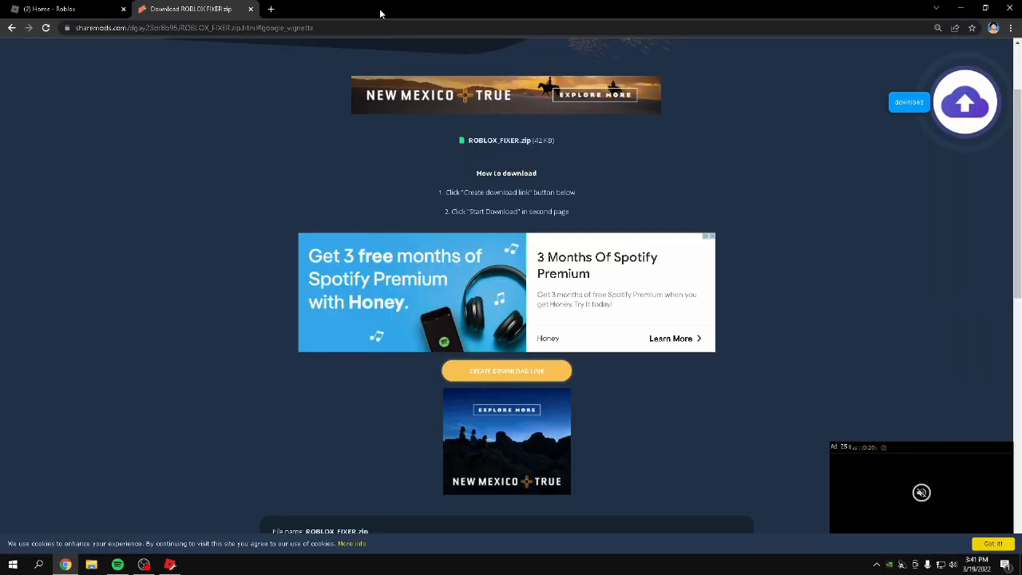
left_click(506, 370)
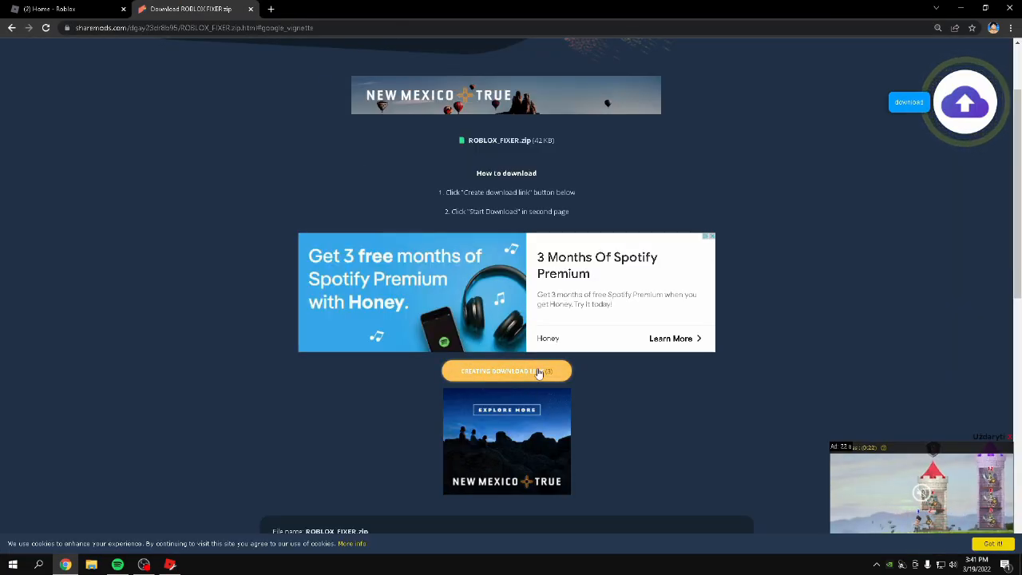
left_click(506, 371)
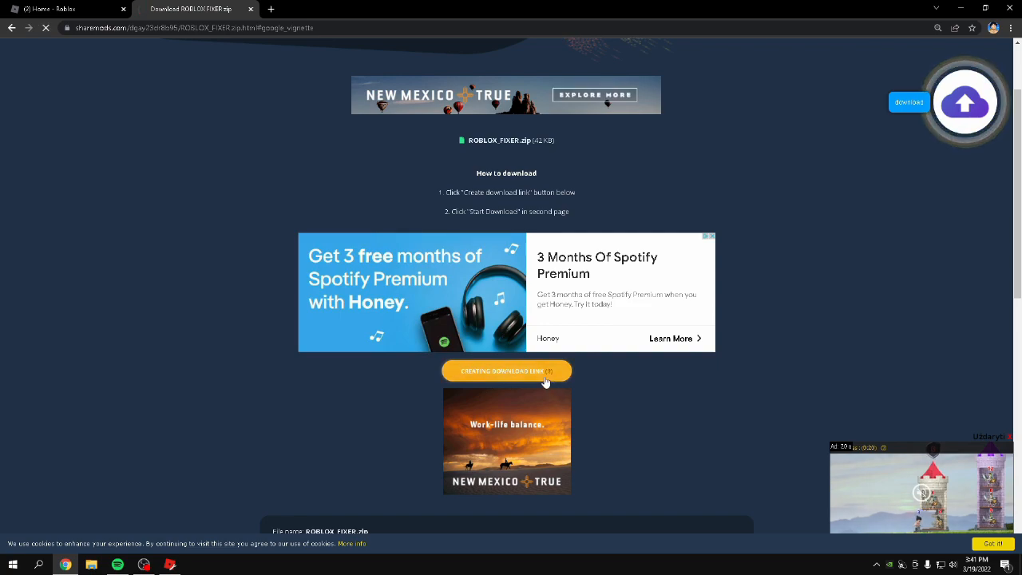
left_click(506, 371)
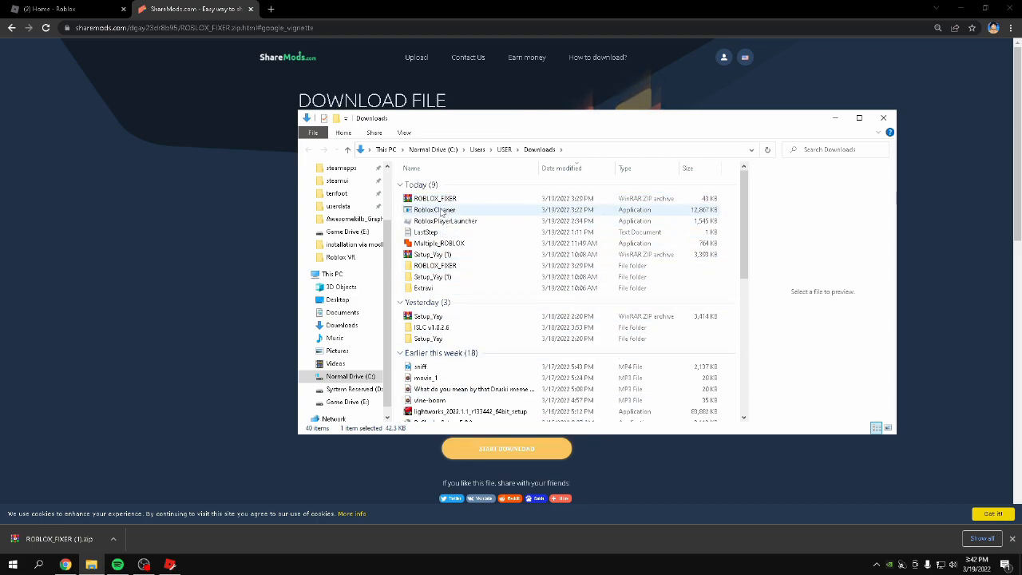
mouse_move(443, 211)
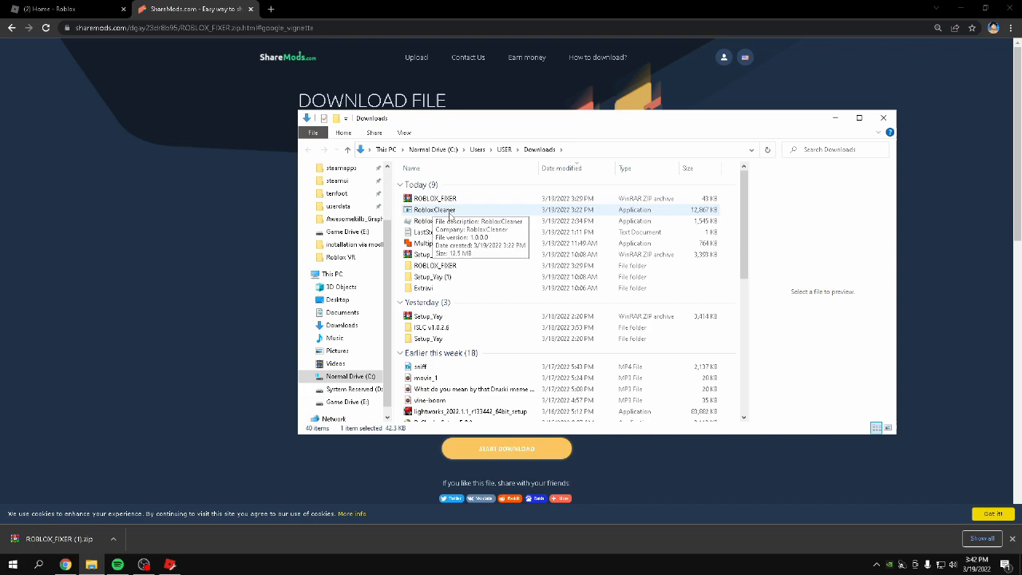
- Enter the extracted ROBLOX_FIXER folder and run the FIXER executable over the Roblox home page
left_click(423, 232)
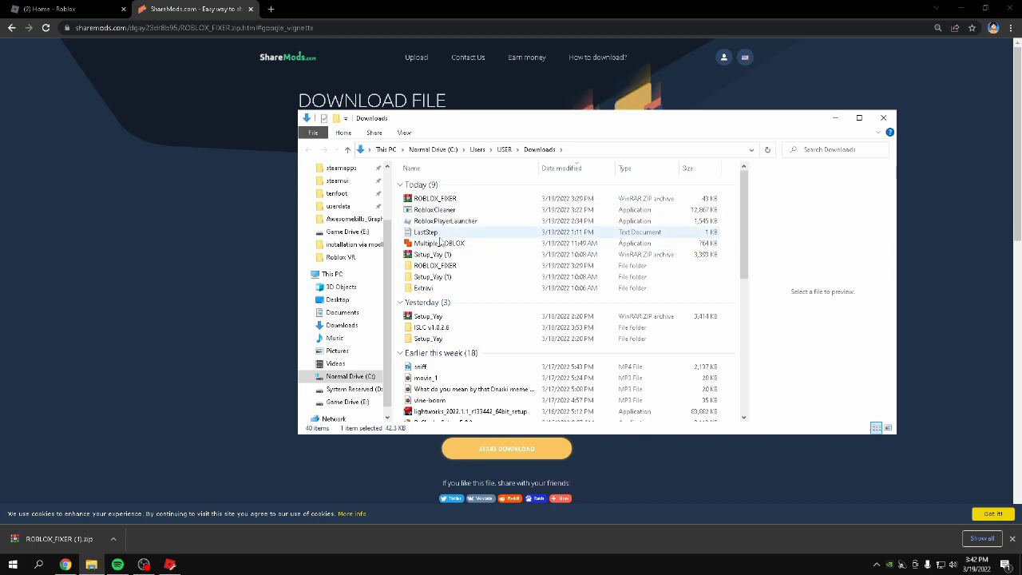
left_click(431, 276)
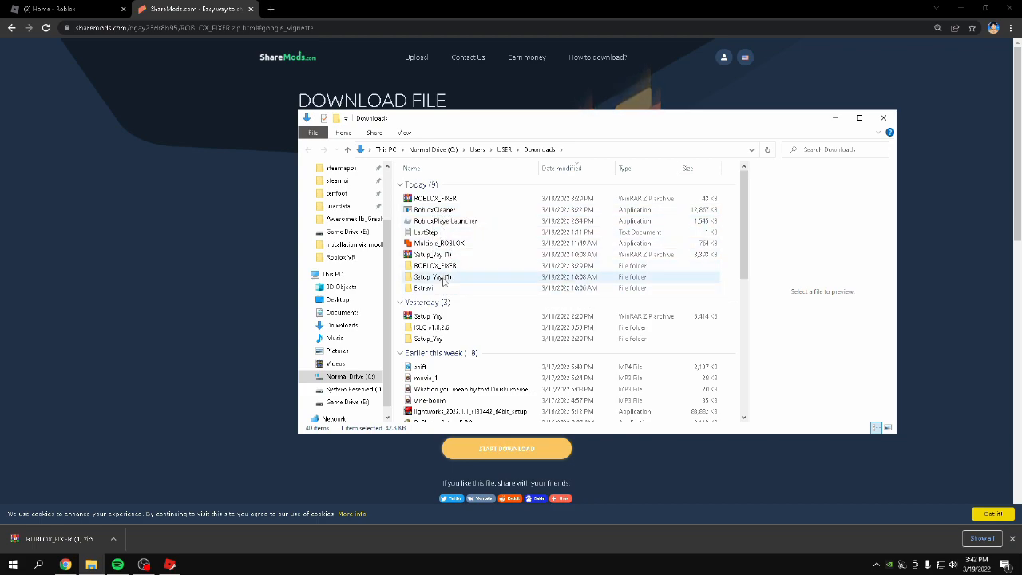
double_click(431, 265)
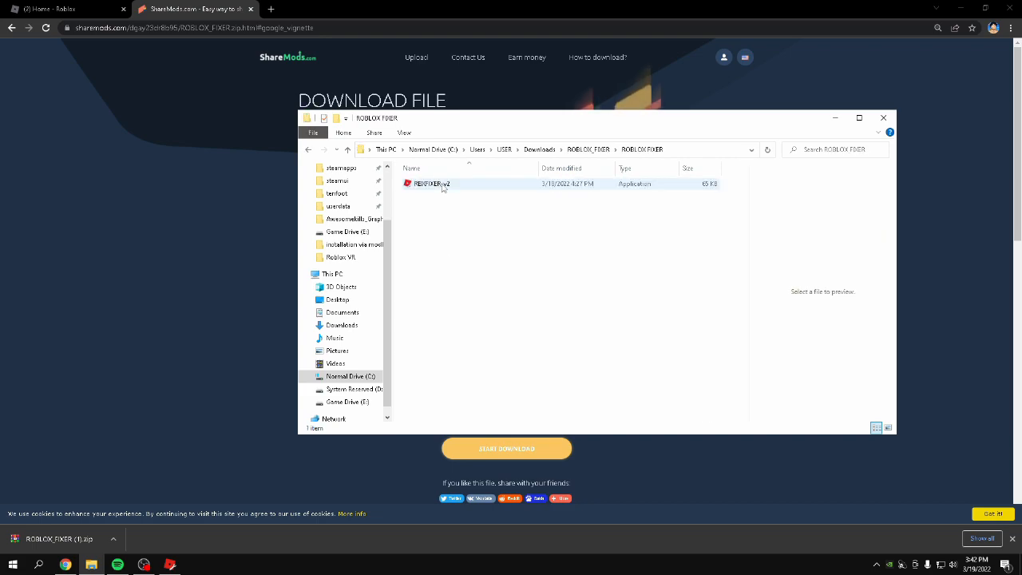
left_click(425, 183)
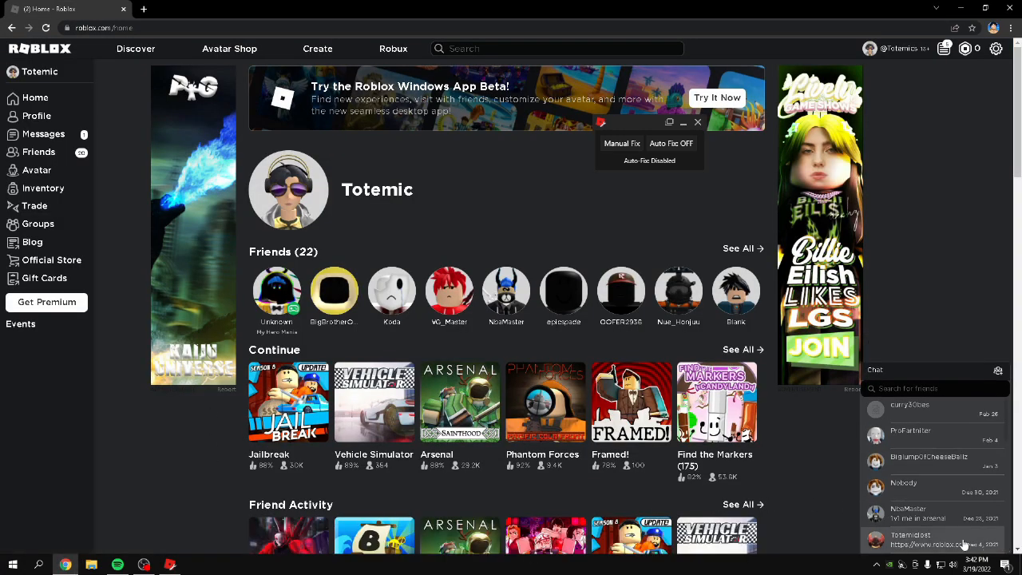
- Turn Auto Fix ON in the fixer, then start Jailbreak from its Roblox game page
left_click(670, 143)
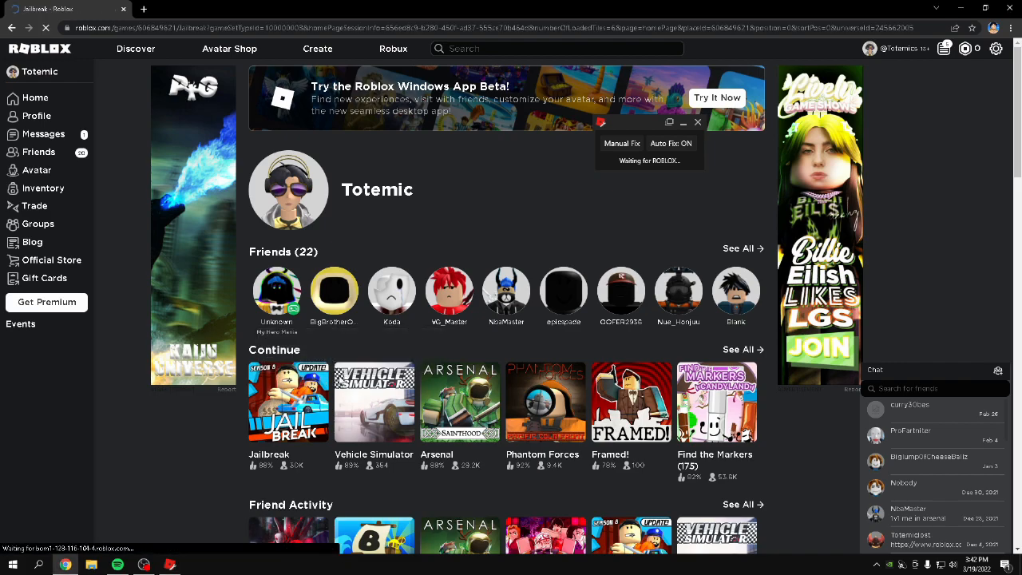
left_click(287, 401)
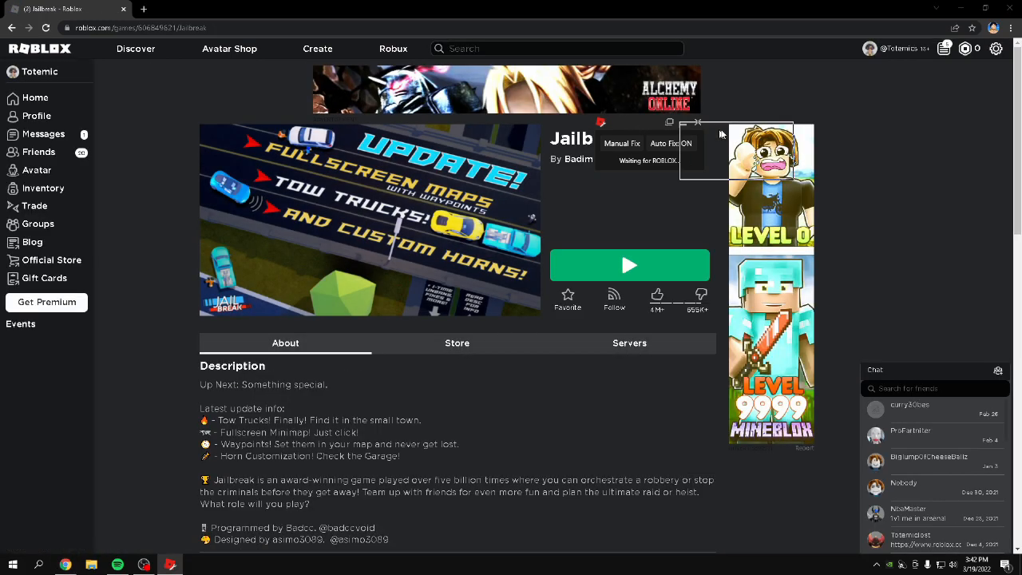
left_click(629, 265)
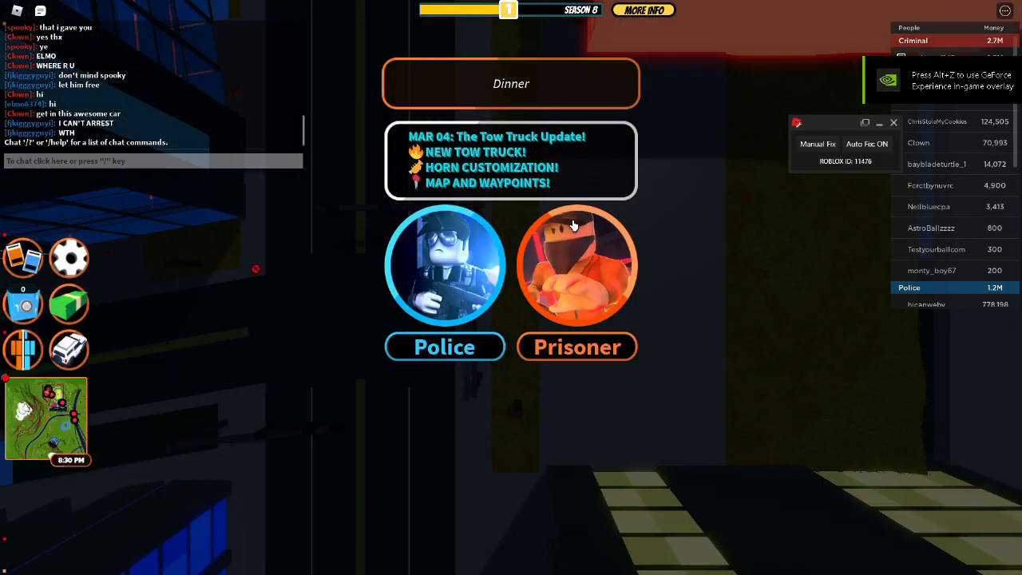
- Pick the Prisoner team on the team-select screen and enter the Jailbreak round
left_click(577, 264)
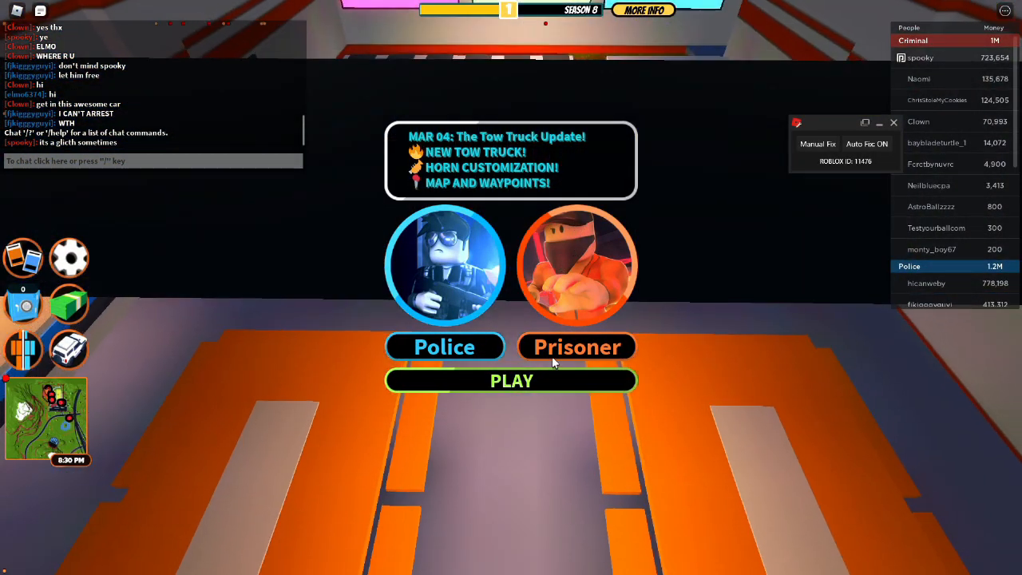
left_click(511, 380)
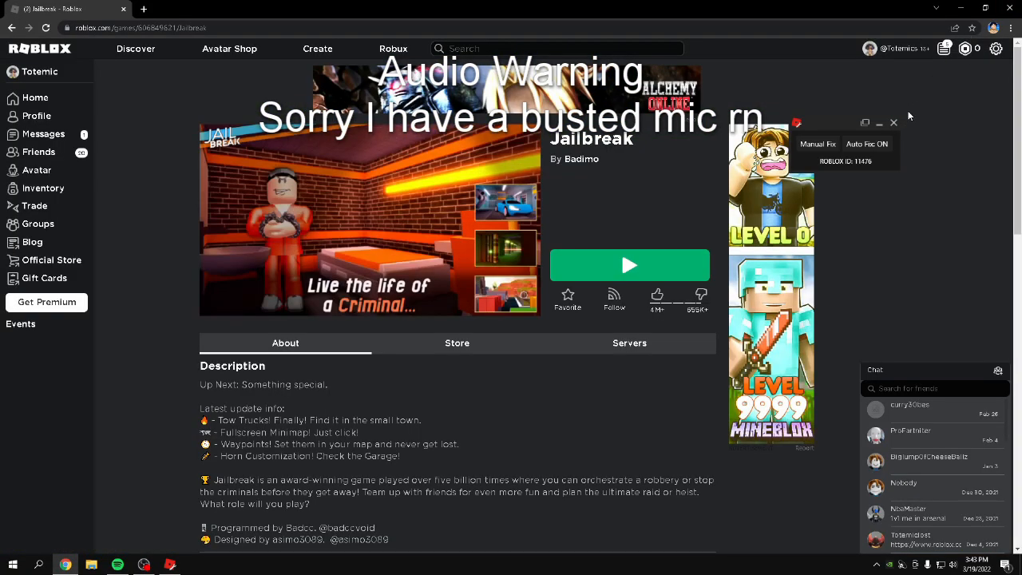
- Start Jailbreak again from its game page so Roblox begins joining a server
left_click(629, 266)
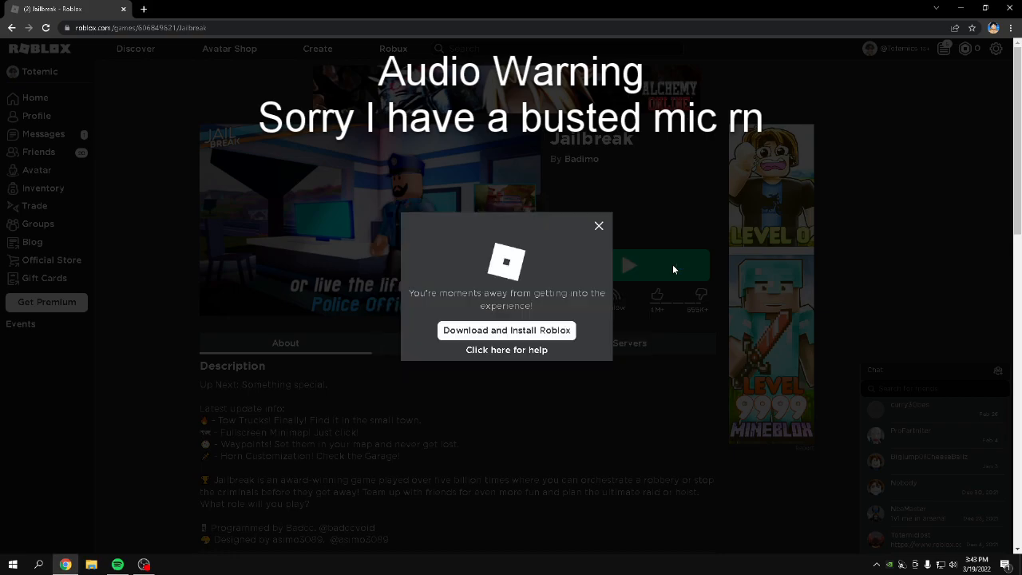
left_click(629, 265)
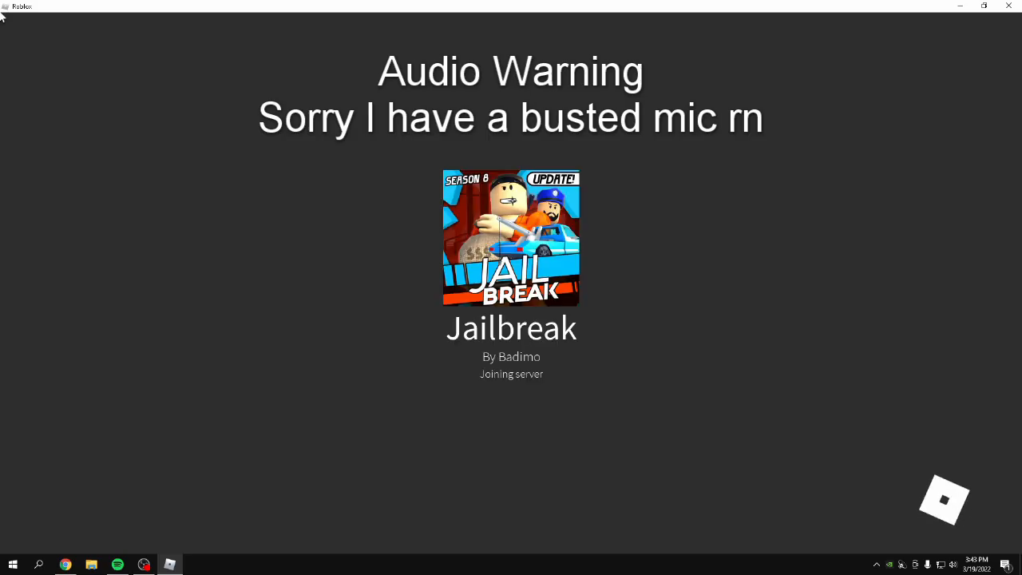